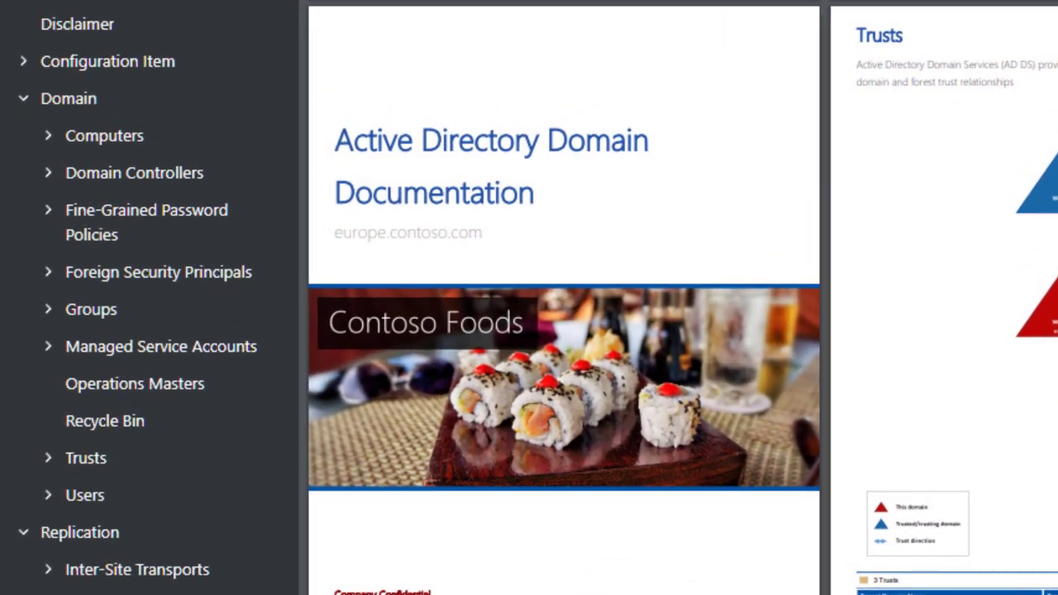
- View contoso.com's General, Identifiers and Forest details from the Domain tree
scroll(down, 3)
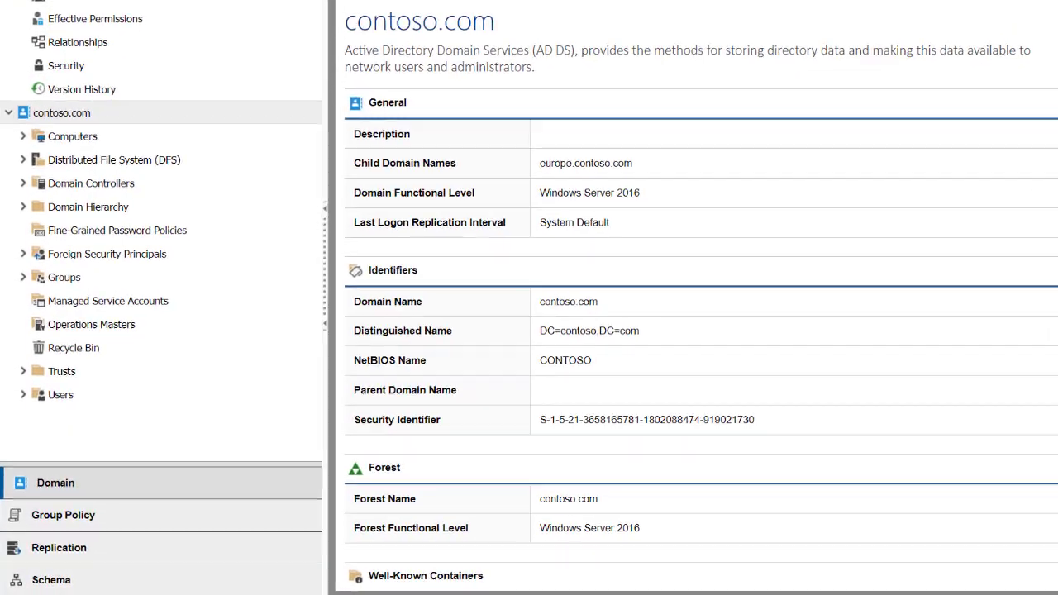
click(61, 371)
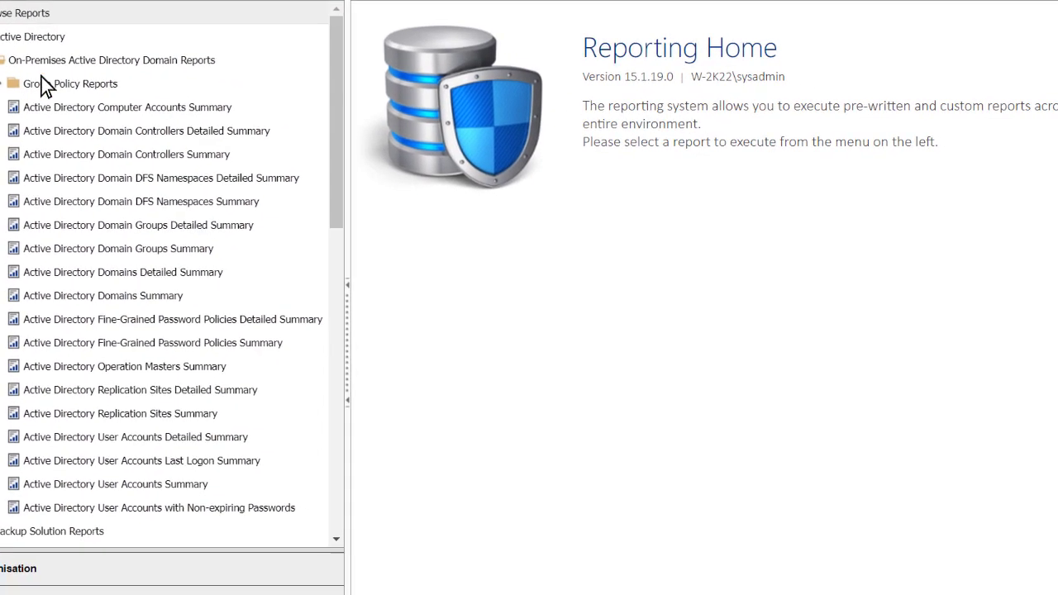
- Run the Non-expiring Passwords report, then bring up the Last Logon Summary run options
click(123, 272)
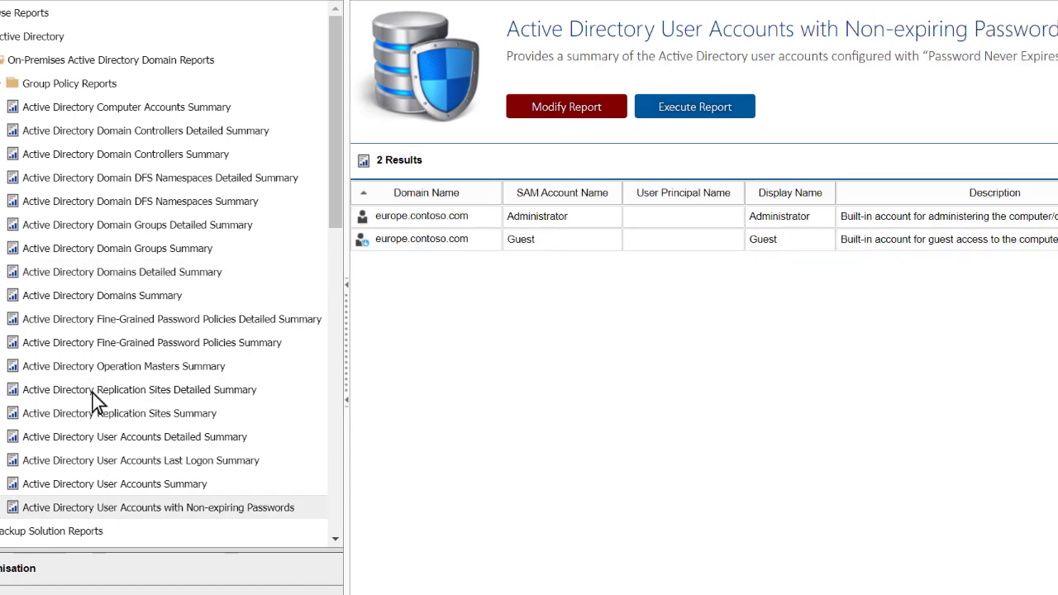
click(125, 106)
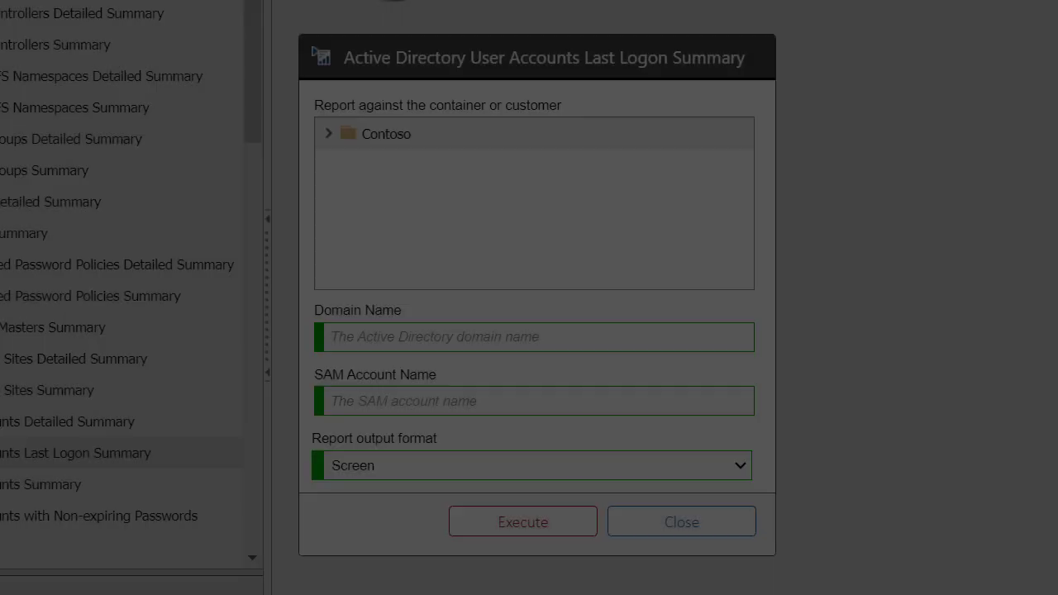
- Execute the Last Logon Summary report filtered to SAM account name 'Administrator'
click(534, 402)
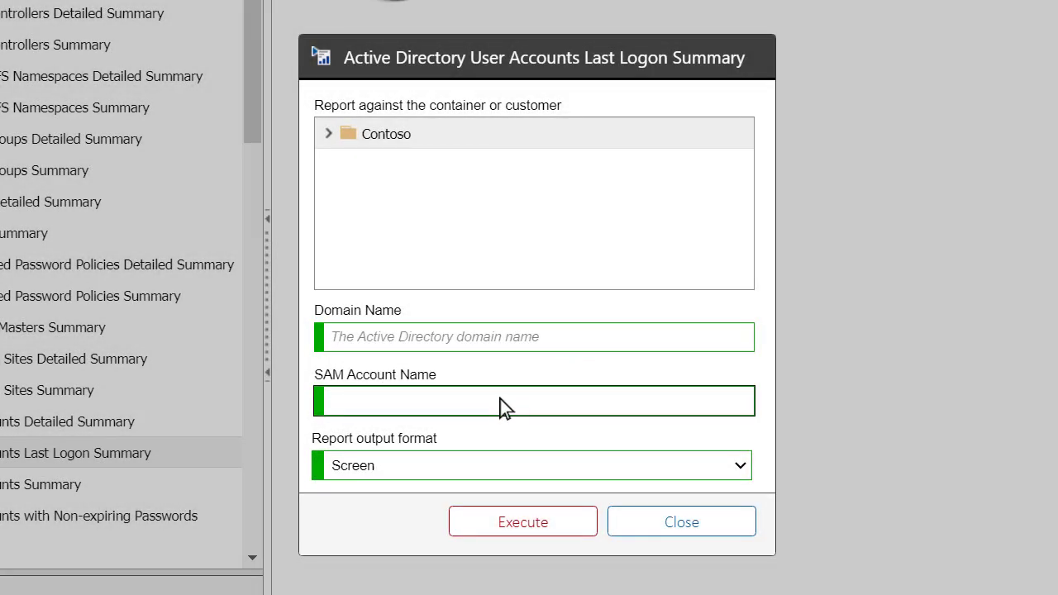
text(Administrator)
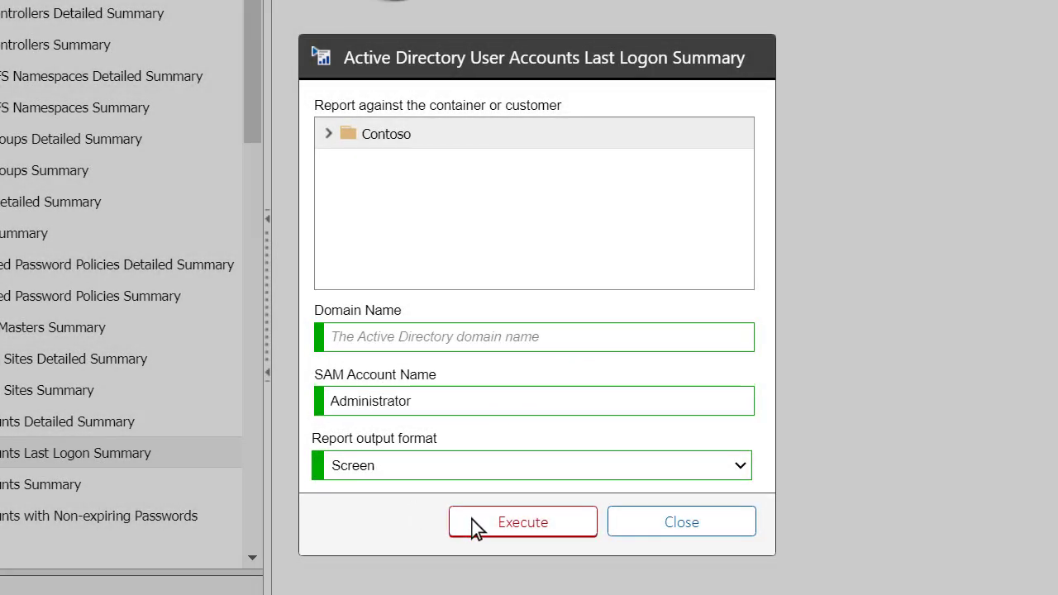
click(522, 523)
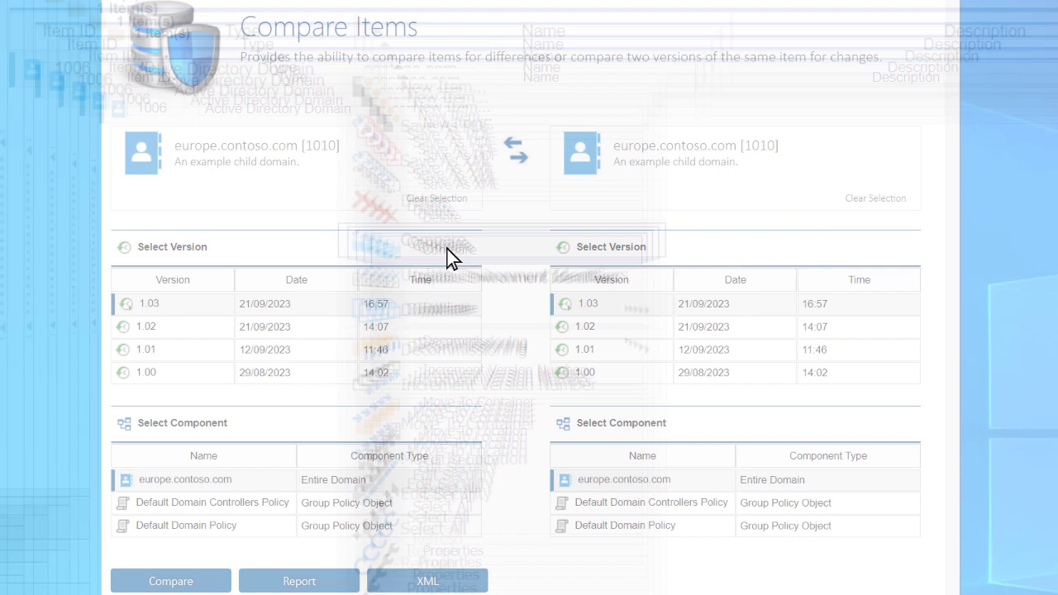
- Compare europe.contoso.com version 1.02 against the current version, revealing 8 differences
click(149, 326)
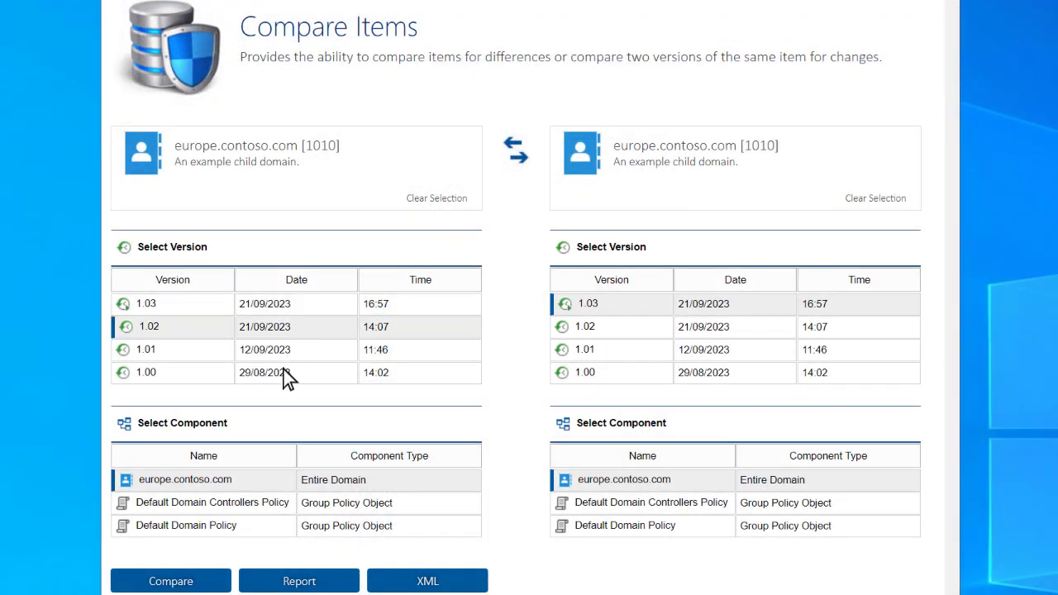
click(171, 581)
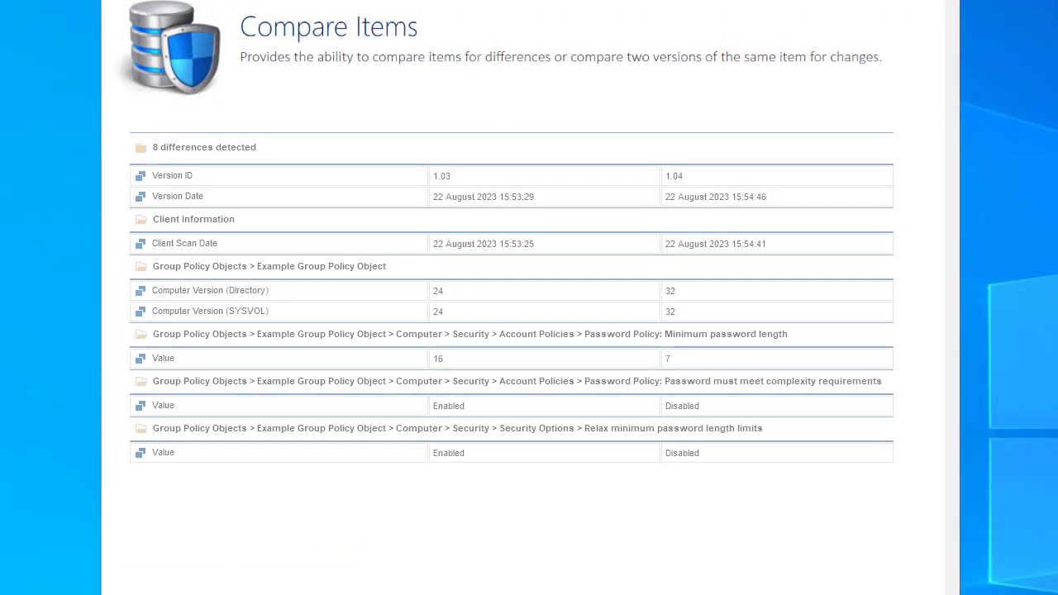